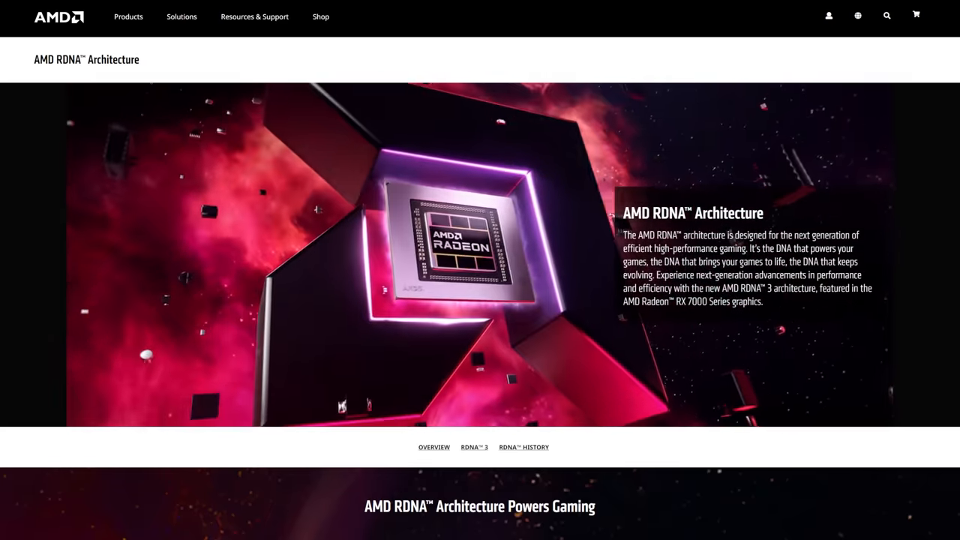
scroll("down", 3)
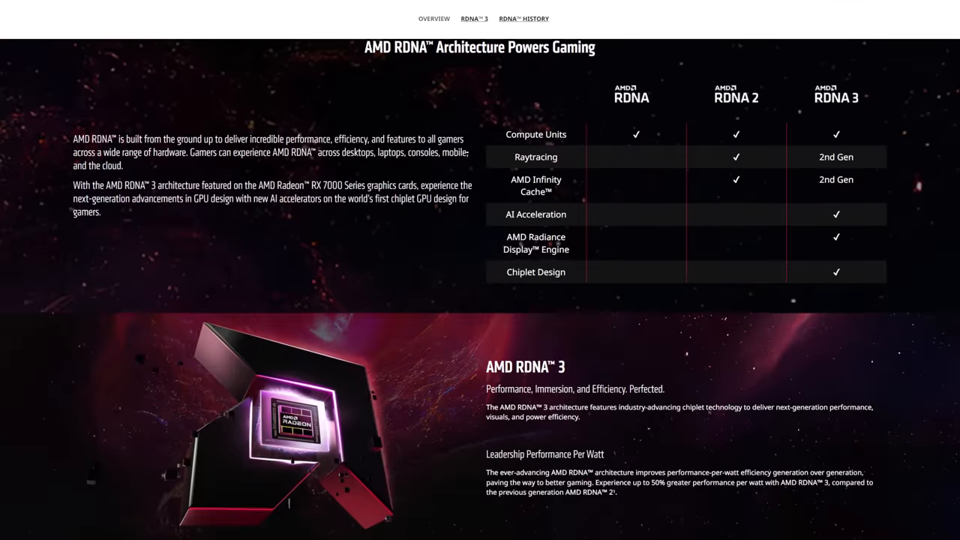
scroll("down", 3)
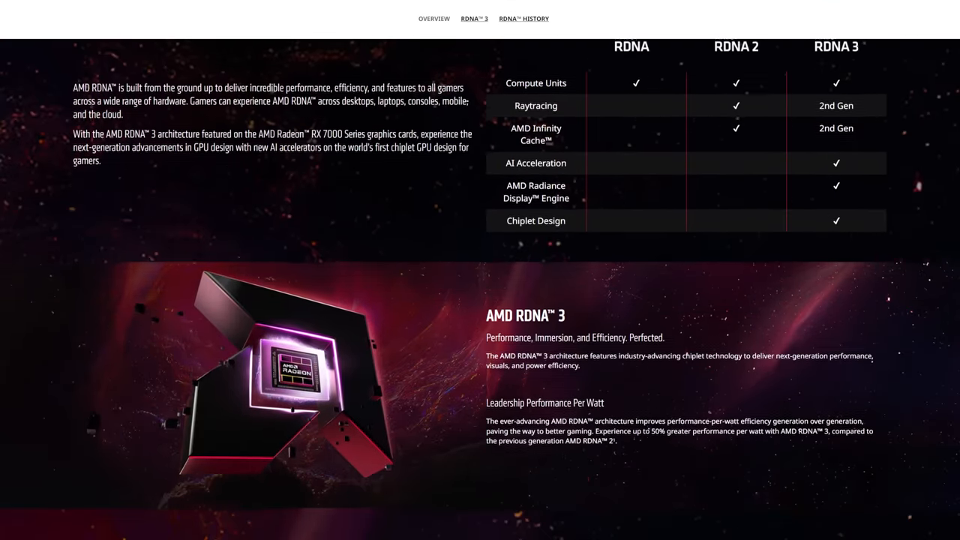
scroll("down", 3)
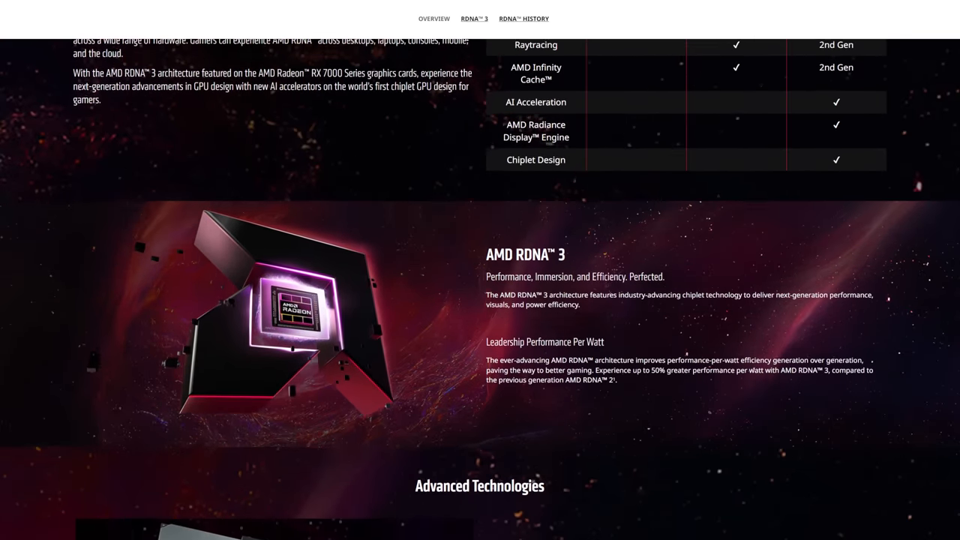
scroll("down", 3)
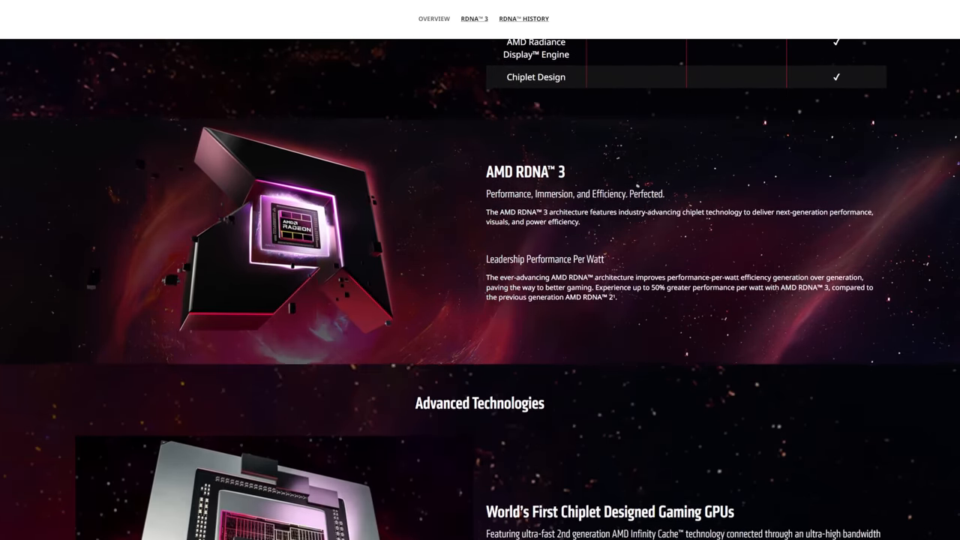
scroll("down", 3)
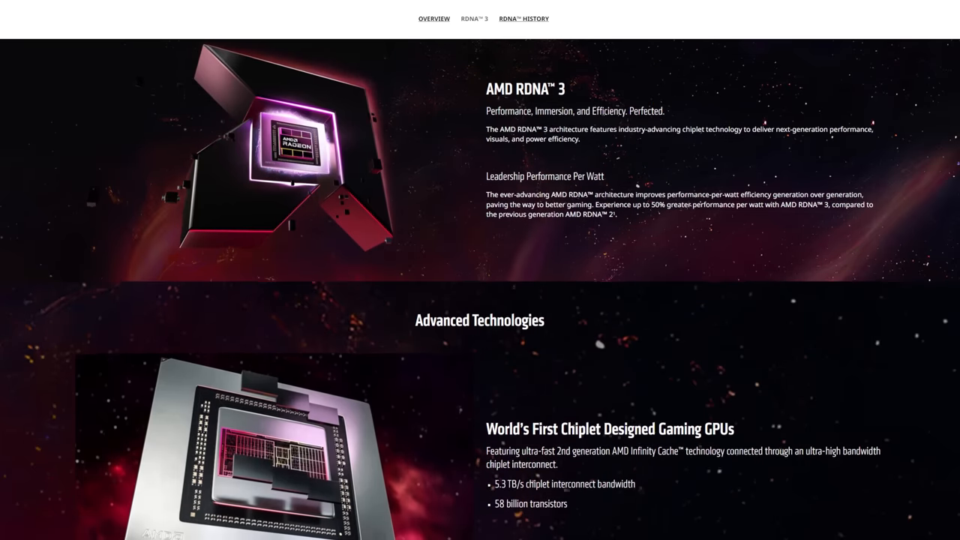
scroll("down", 3)
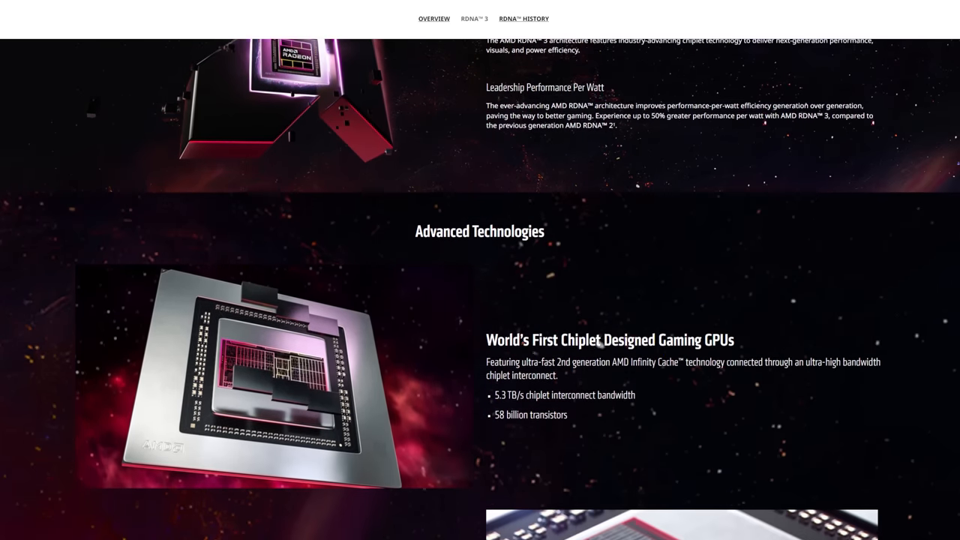
scroll("down", 3)
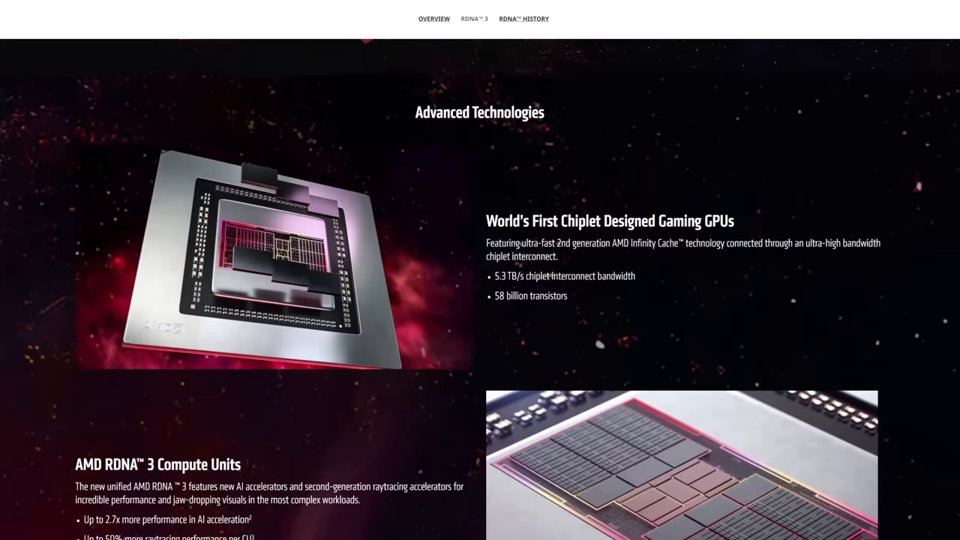
scroll("down", 3)
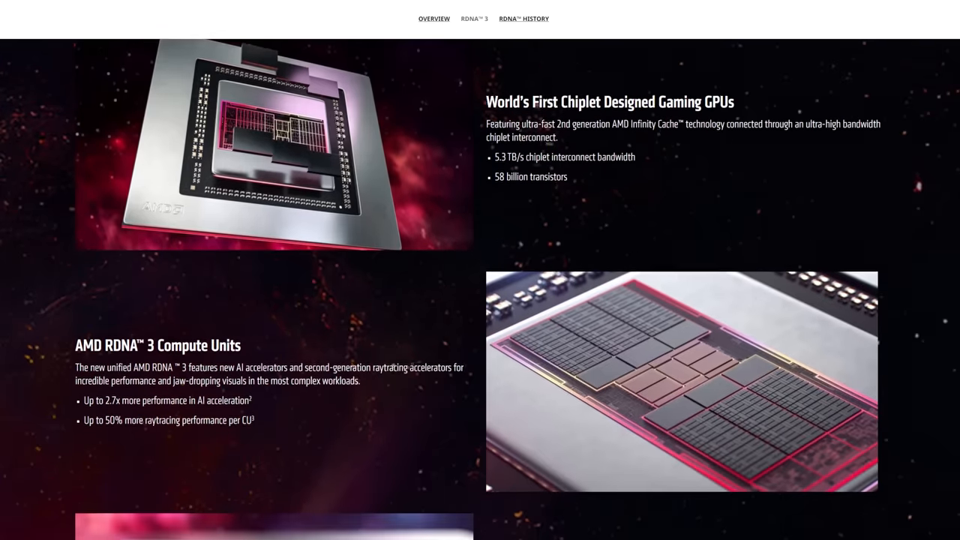
scroll("down", 3)
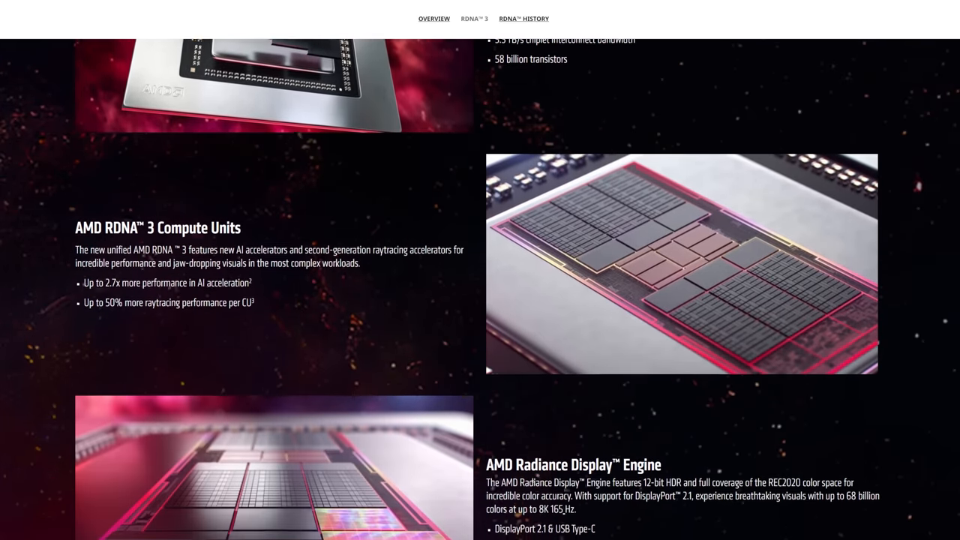